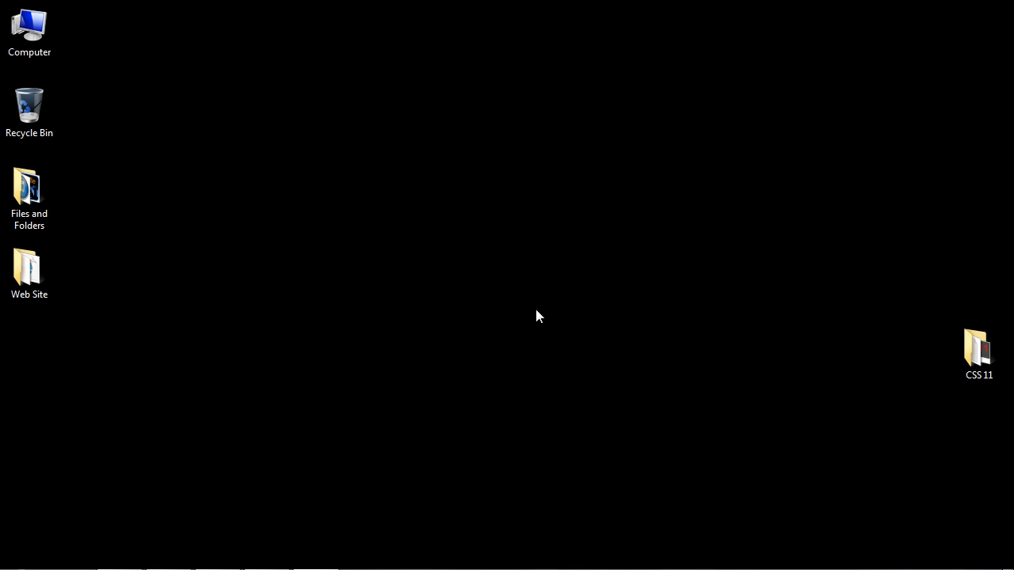
# Step: Open the desktop Web Site folder and its stylesheet file in Notepad
pyautogui.click(30, 270)
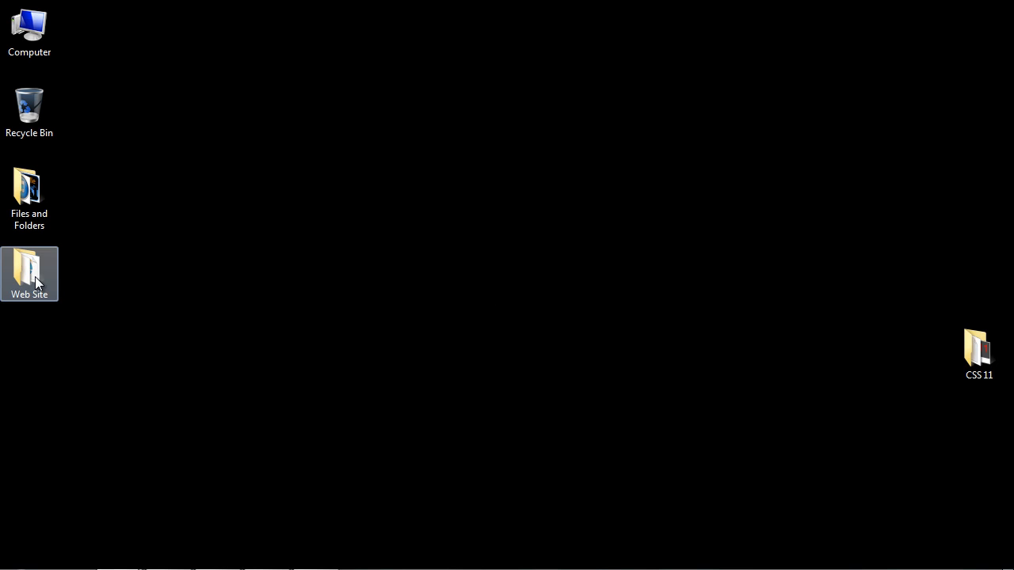
pyautogui.doubleClick(29, 273)
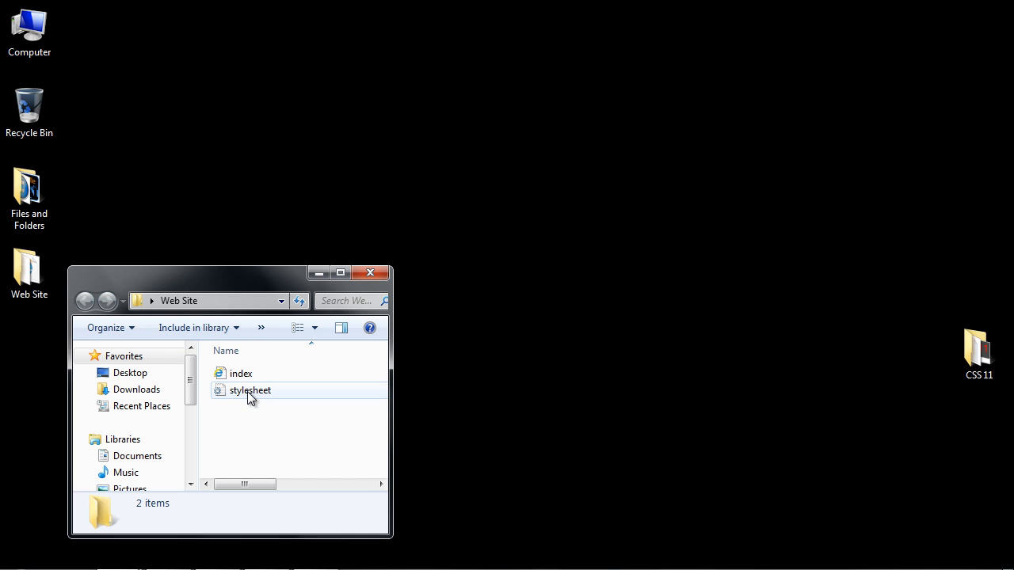
pyautogui.doubleClick(249, 390)
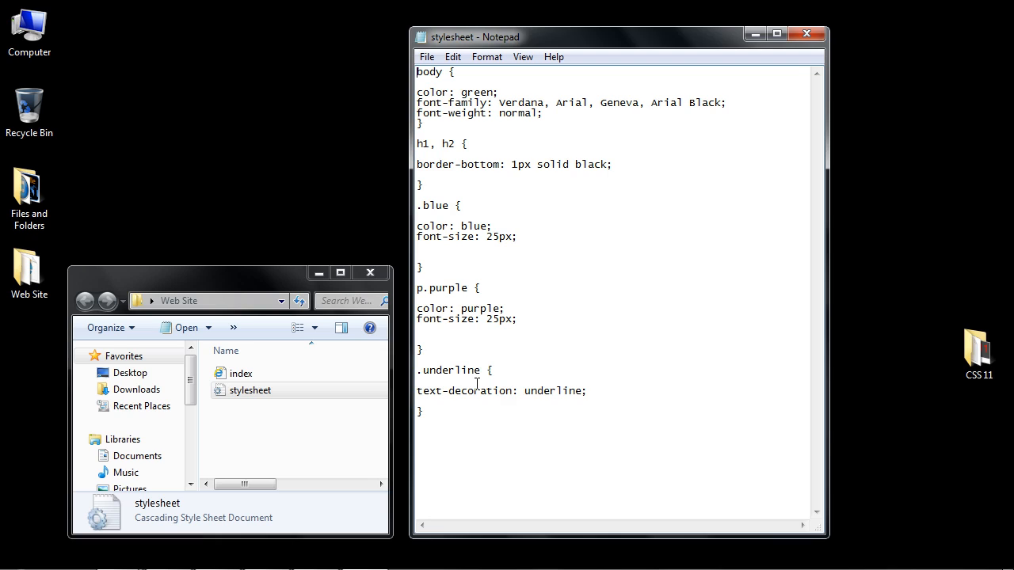
# Step: Replace the h1, h2 border-bottom line with the copied text-decoration: underline declaration
pyautogui.doubleClick(487, 391)
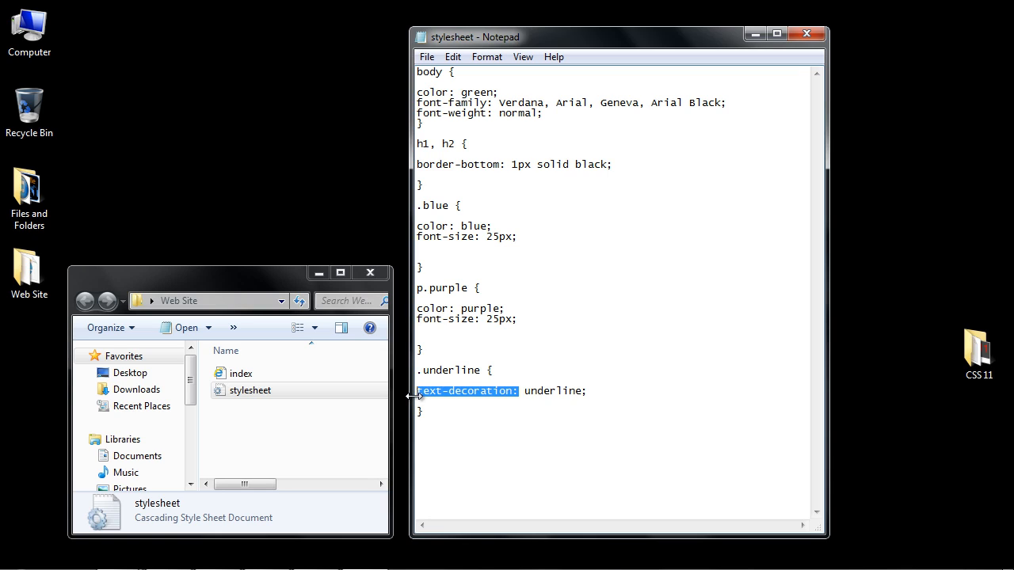
pyautogui.click(424, 412)
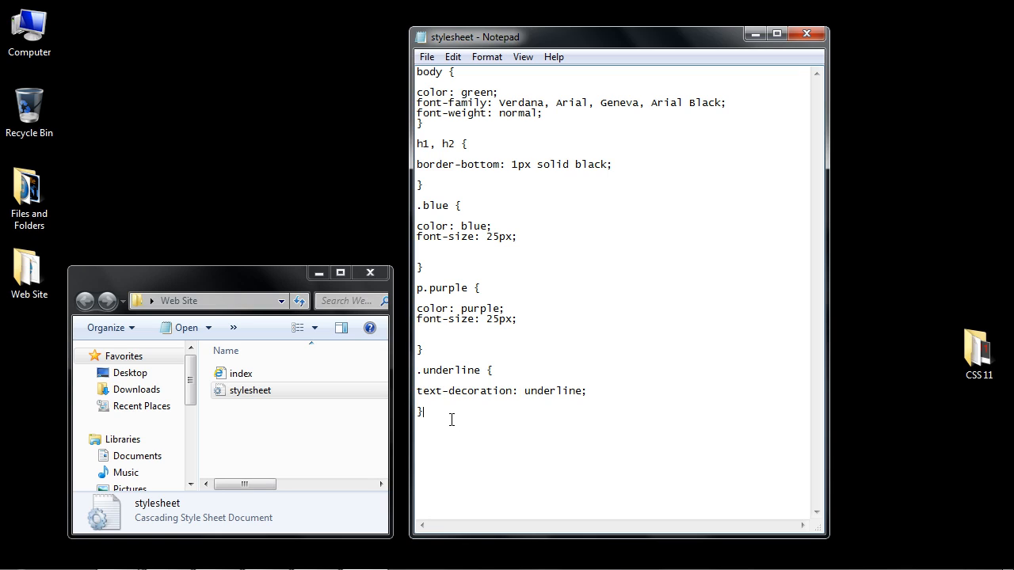
pyautogui.click(607, 390)
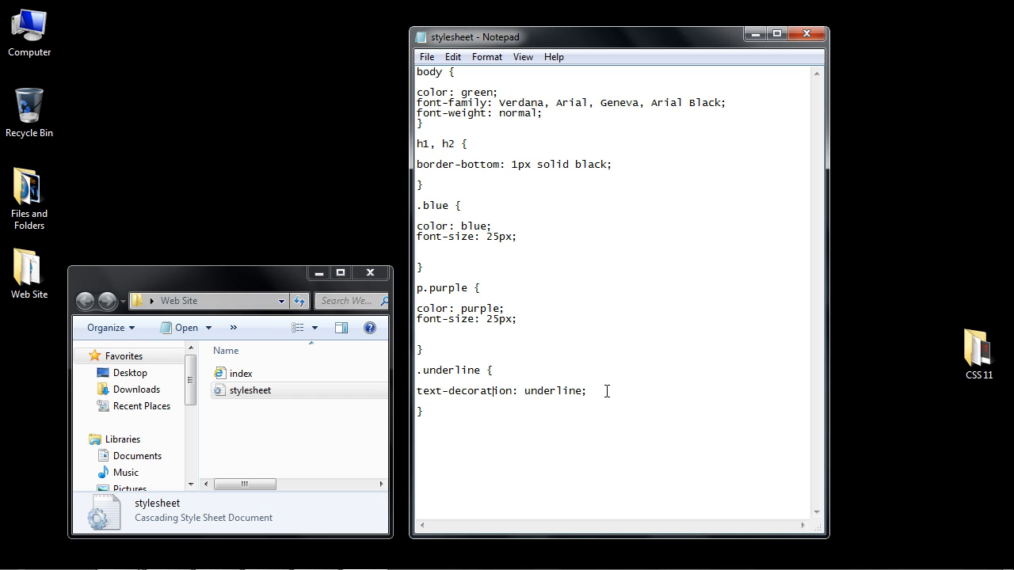
pyautogui.tripleClick(502, 390)
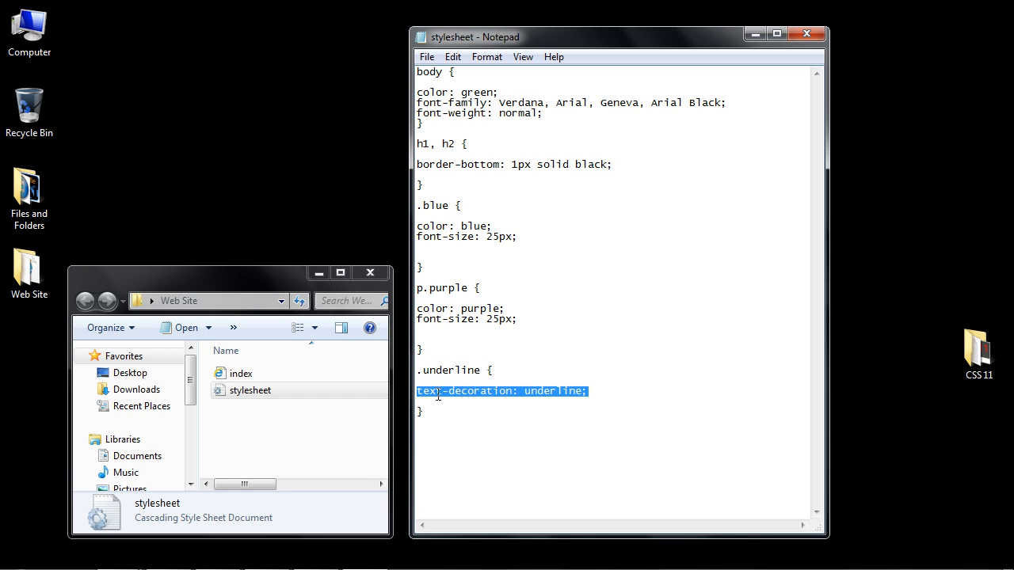
pyautogui.click(464, 144)
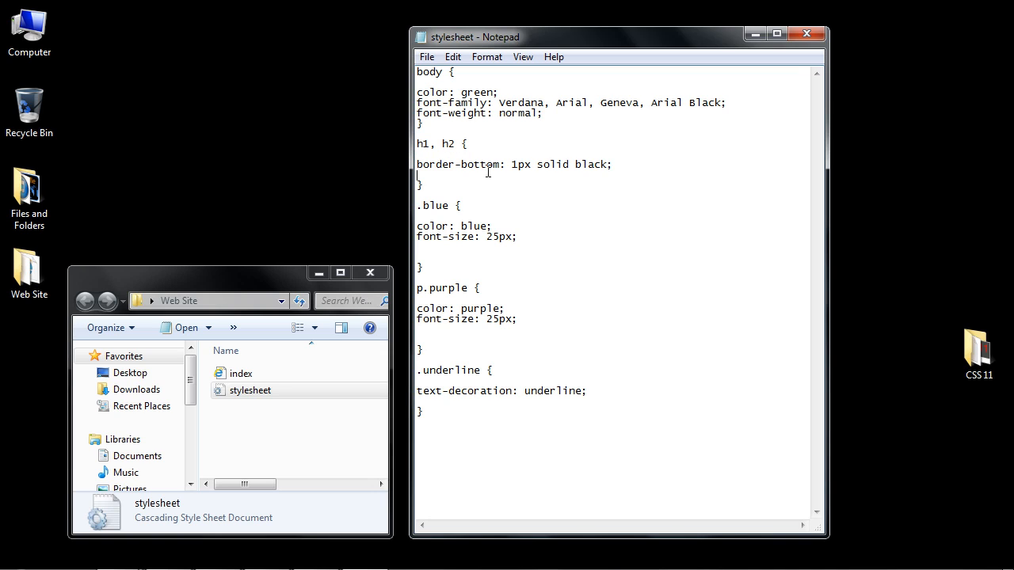
pyautogui.rightClick(472, 164)
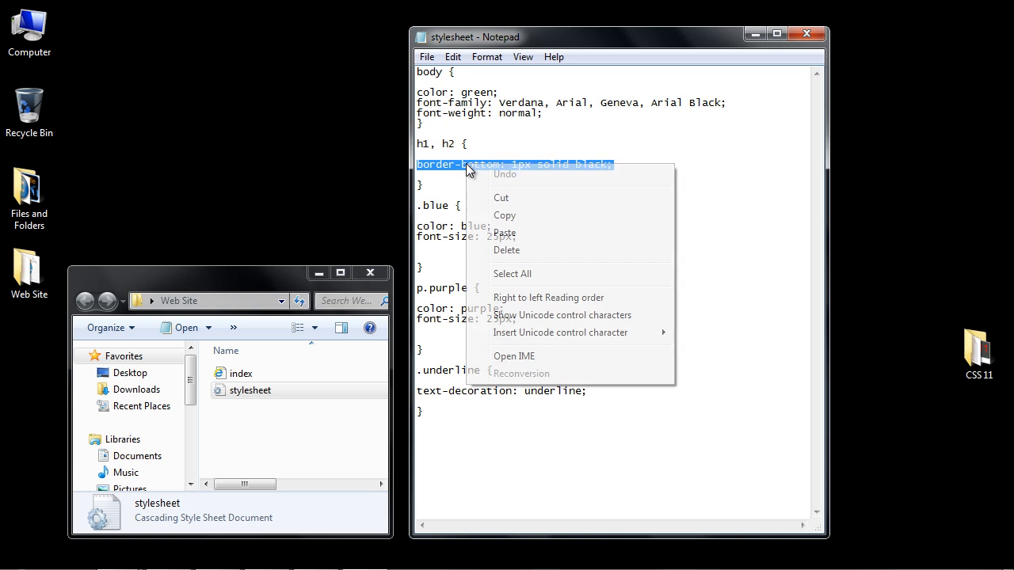
pyautogui.click(504, 232)
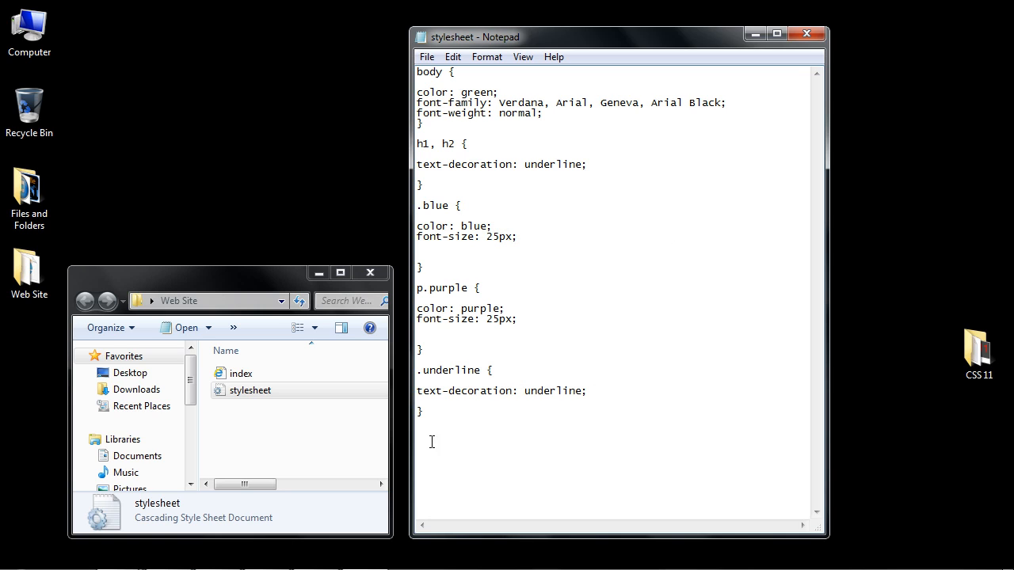
# Step: Delete the .underline rule and check the Fish Web Site headings
pyautogui.moveTo(418, 370); pyautogui.dragTo(422, 412)
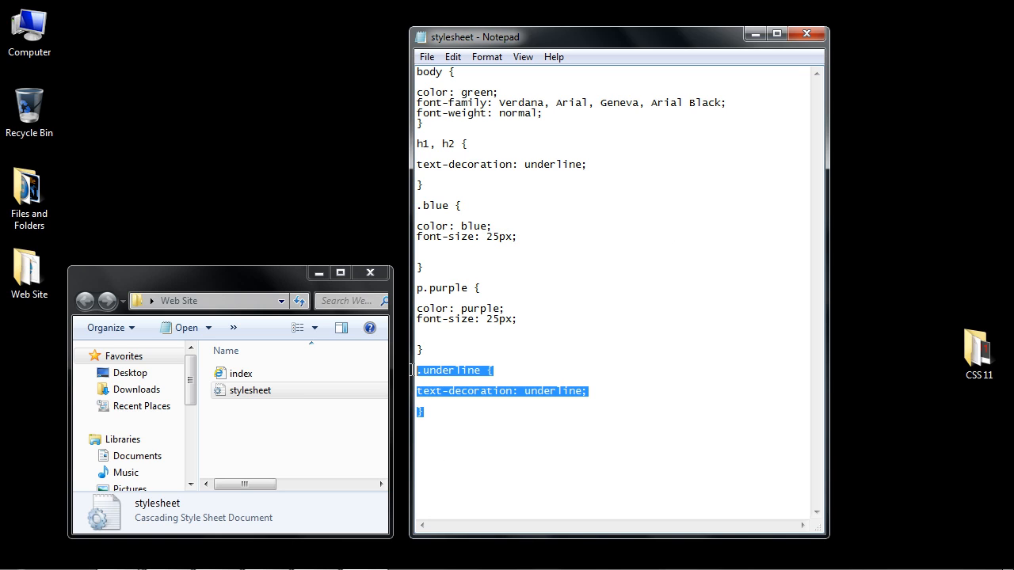
pyautogui.press('Delete')
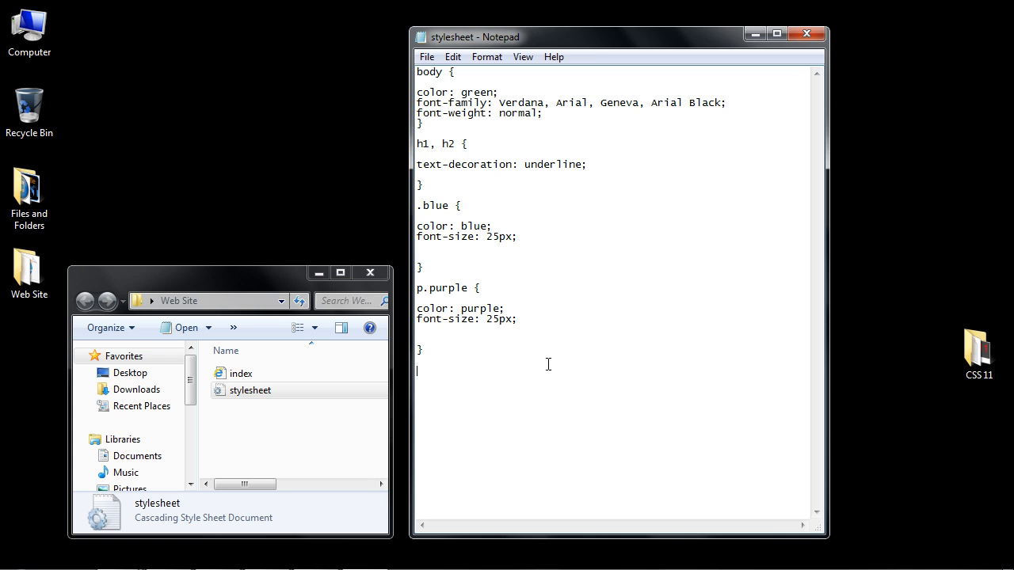
pyautogui.click(427, 56)
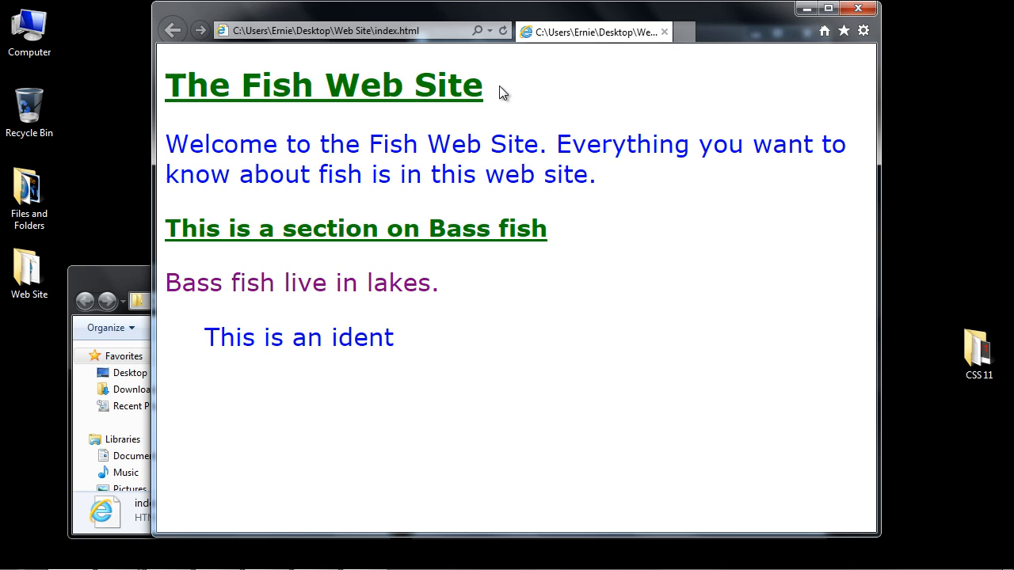
pyautogui.doubleClick(323, 85)
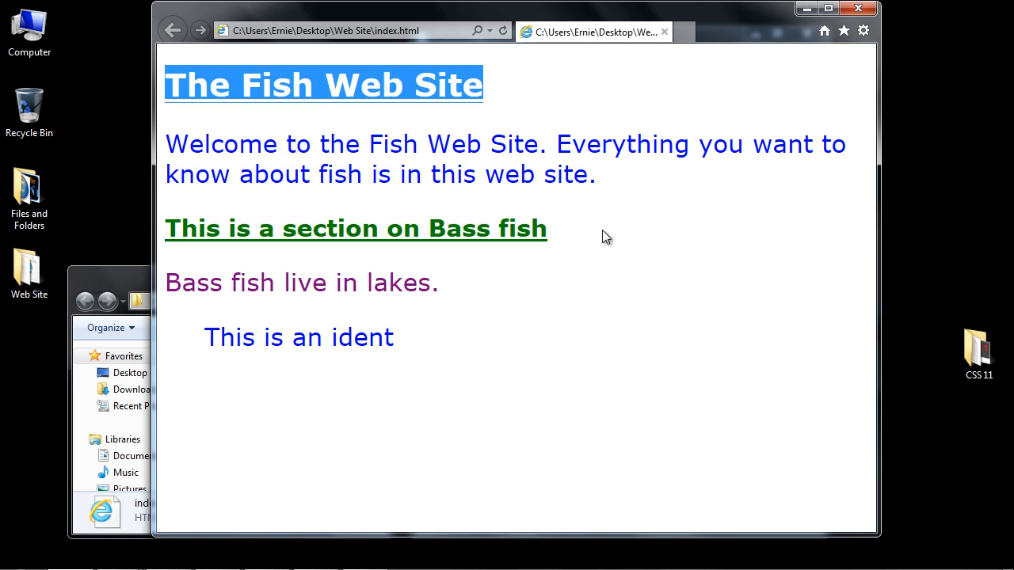
pyautogui.doubleClick(355, 228)
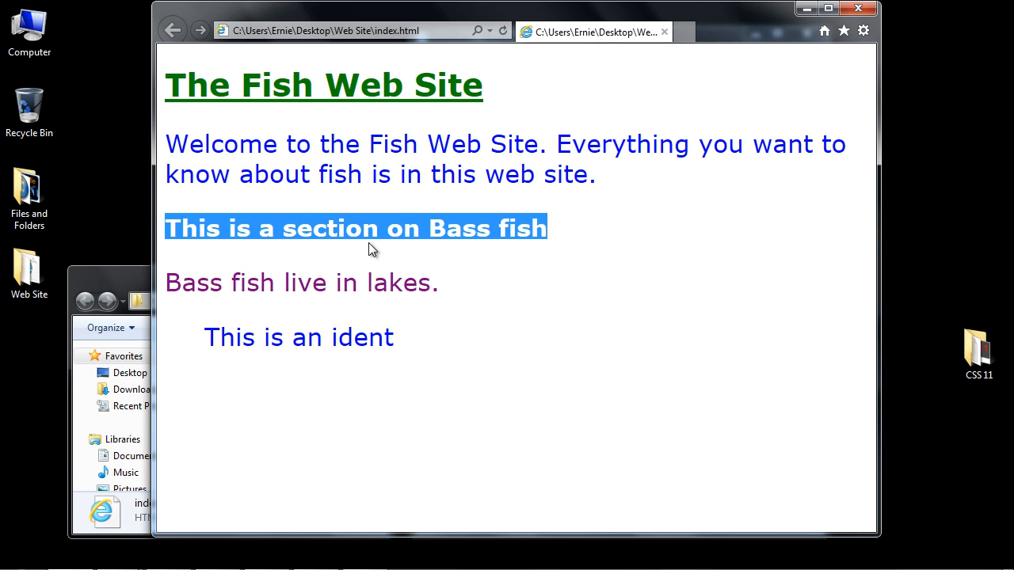
pyautogui.moveTo(949, 6)
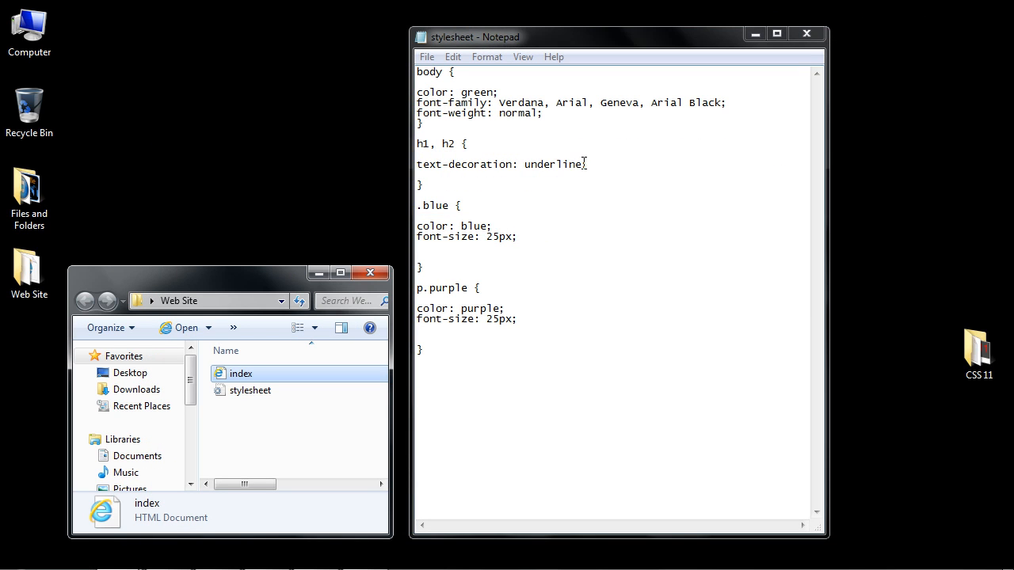
# Step: Change the h1, h2 text-decoration to line-through and preview the page
pyautogui.doubleClick(553, 164)
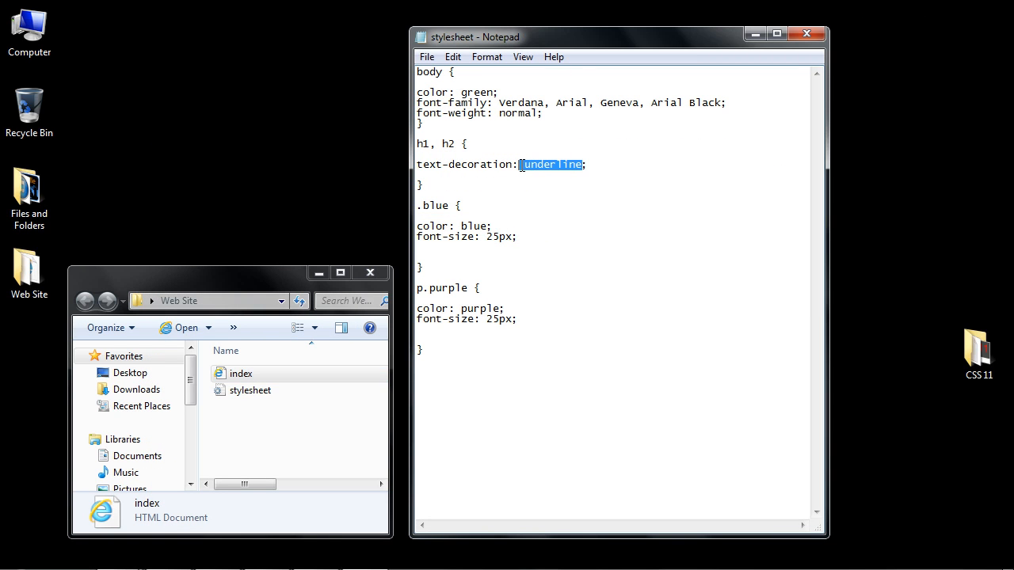
pyautogui.moveTo(638, 167)
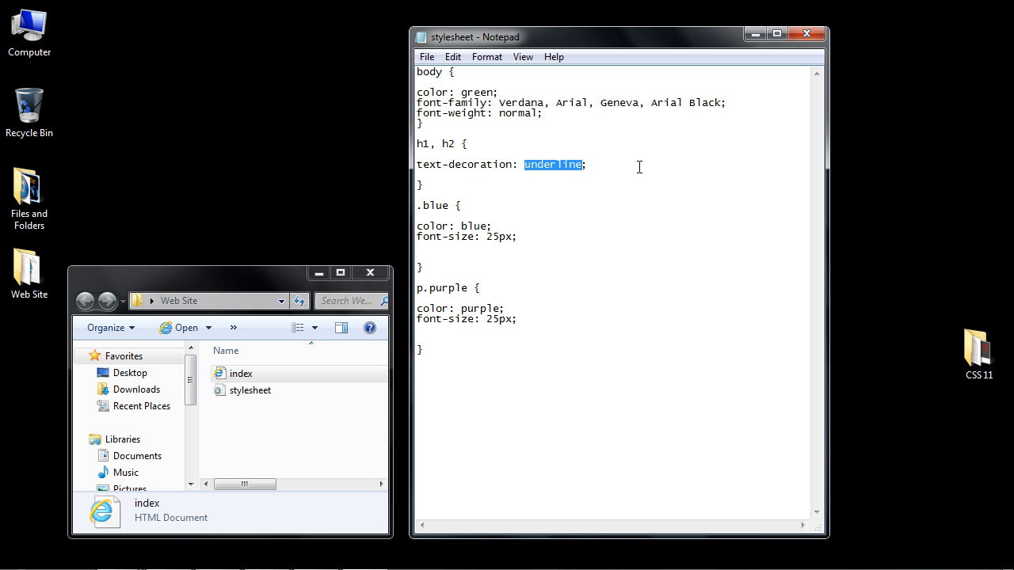
pyautogui.write('line-')
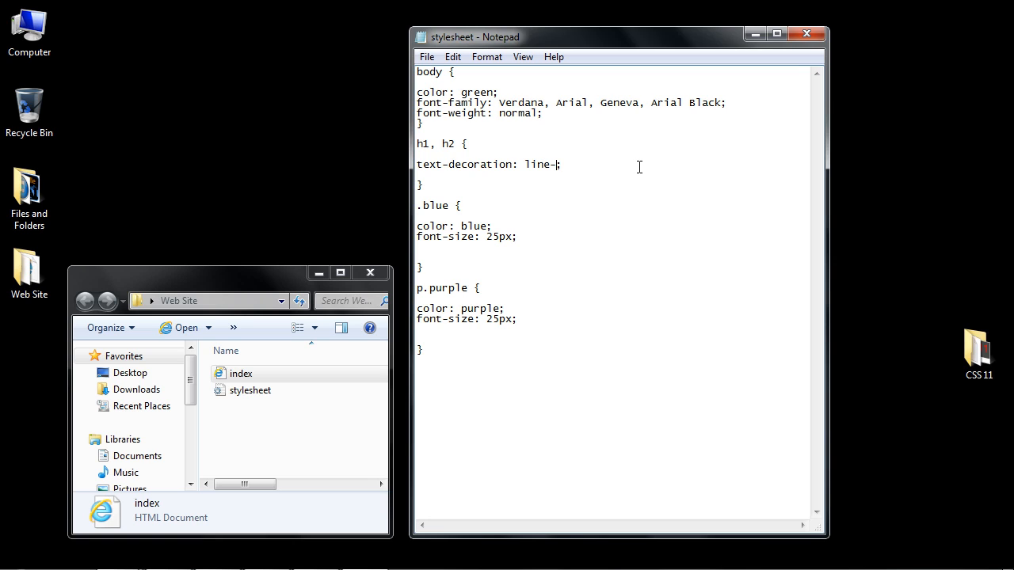
pyautogui.write('through;')
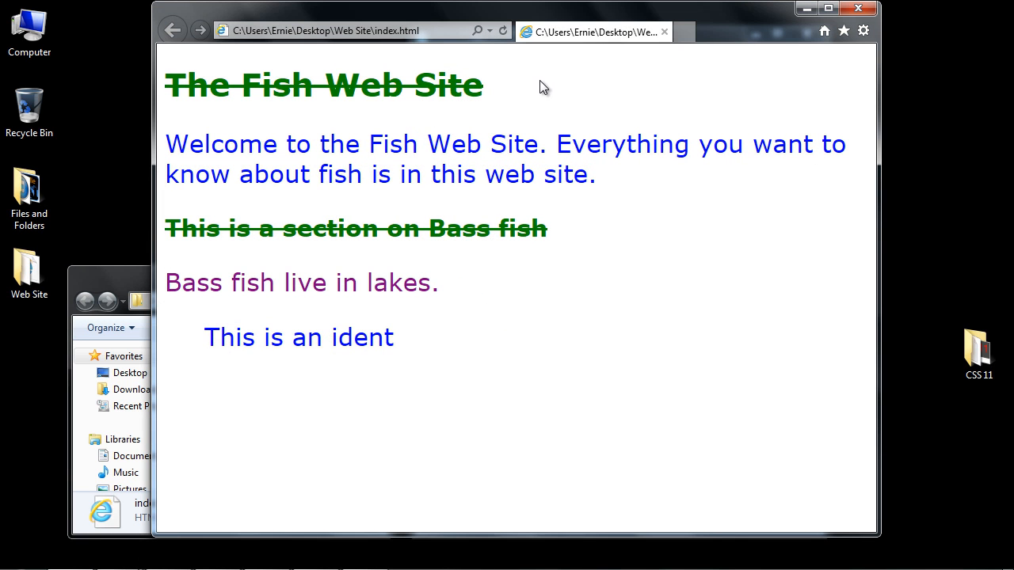
pyautogui.doubleClick(323, 85)
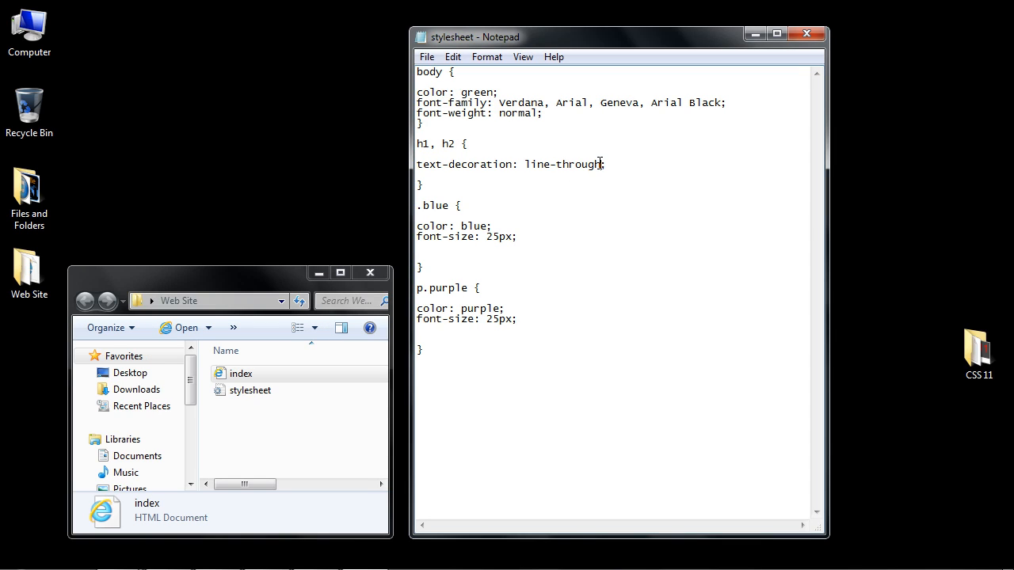
# Step: Change text-decoration to overline, save, and open index.html to view headings
pyautogui.doubleClick(562, 164)
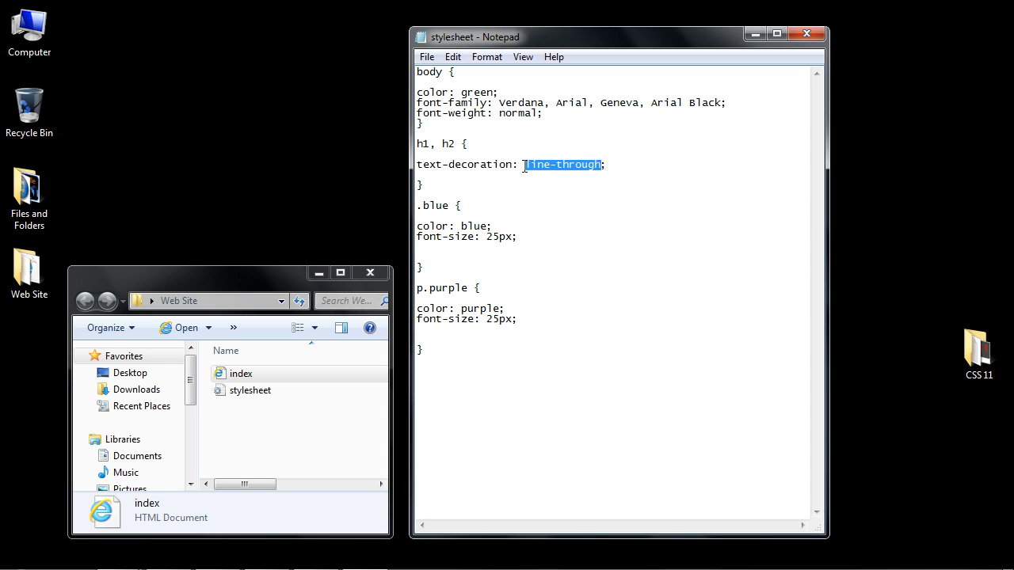
pyautogui.write('overline')
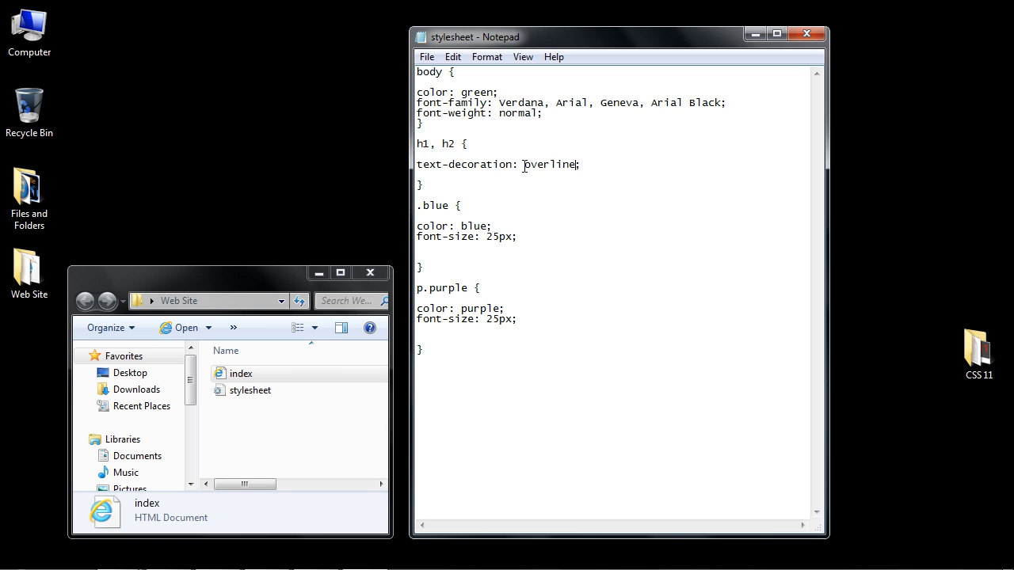
pyautogui.click(426, 56)
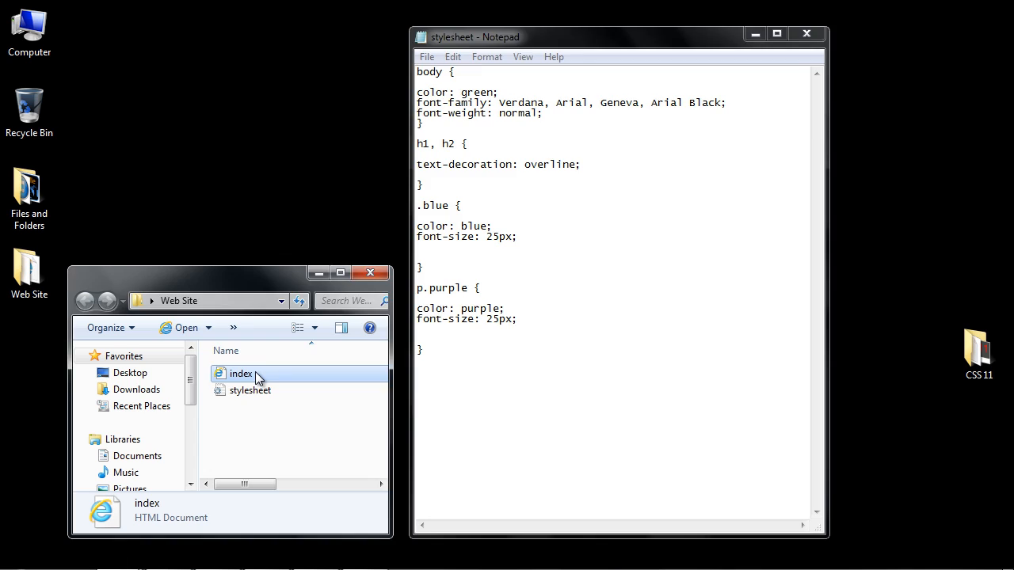
pyautogui.doubleClick(241, 373)
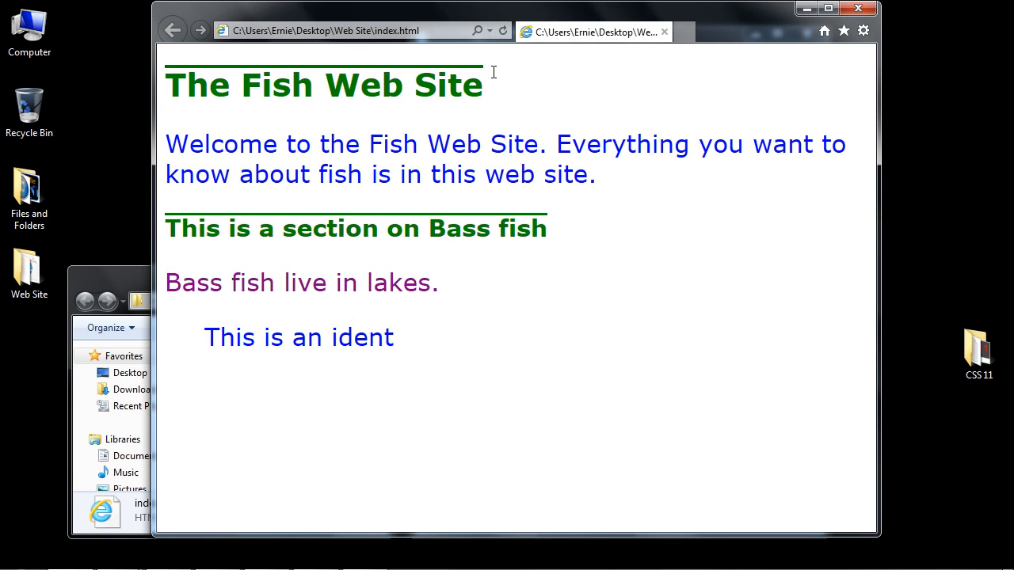
pyautogui.doubleClick(465, 85)
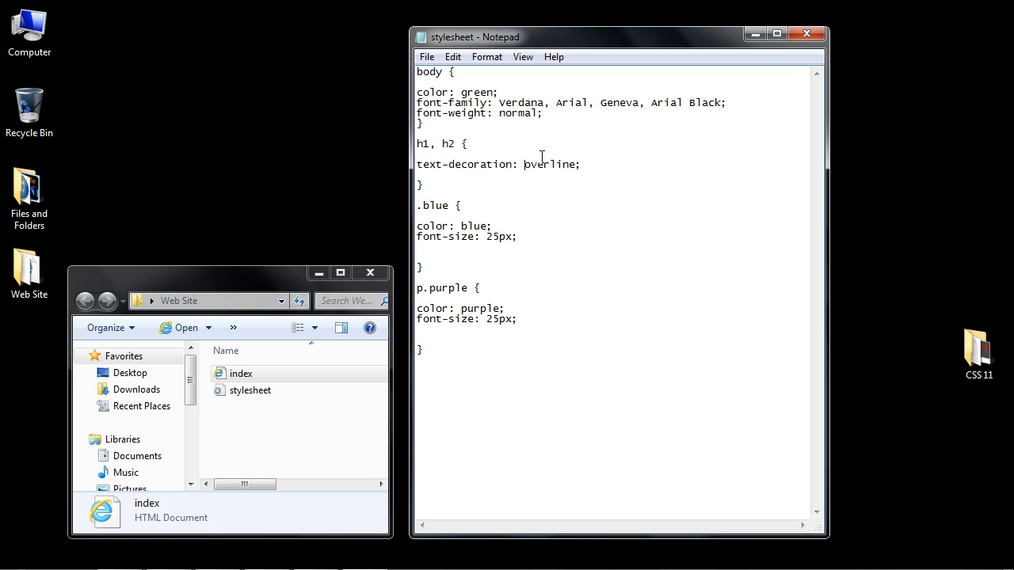
# Step: Try text-decoration values 'underline overline' and then 'none'
pyautogui.write('underline')
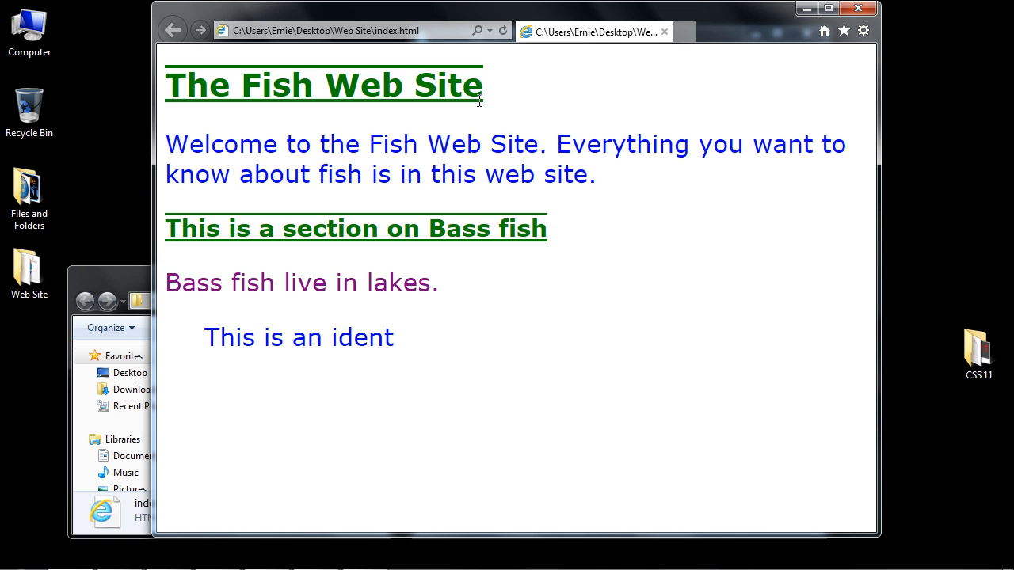
pyautogui.moveTo(479, 67)
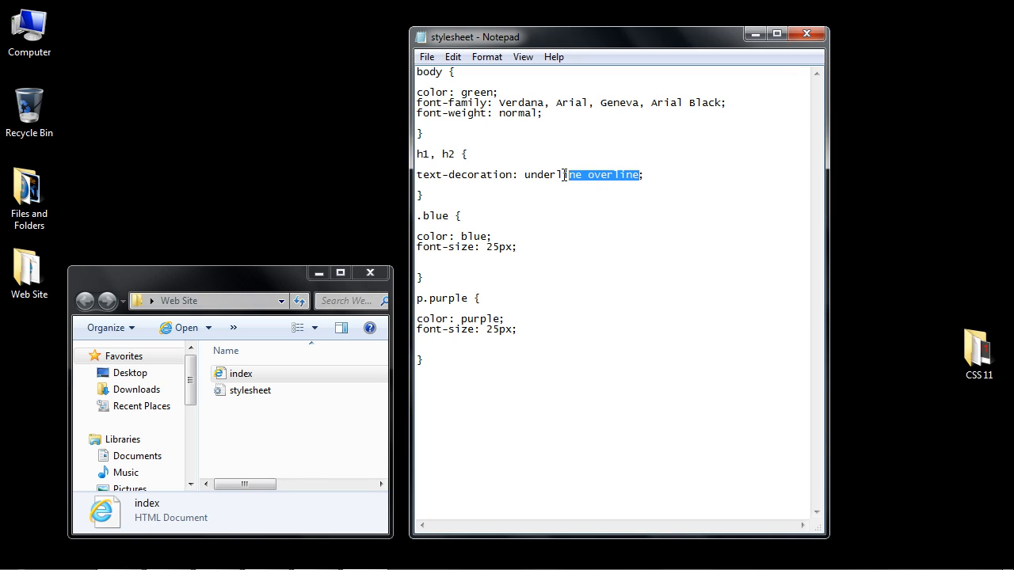
pyautogui.write('none')
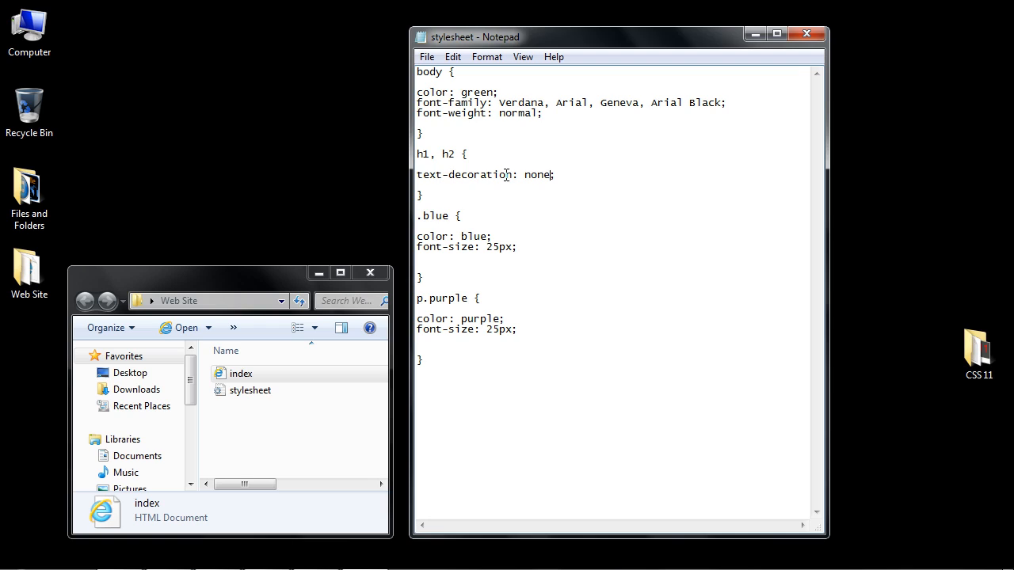
pyautogui.press('Backspace')
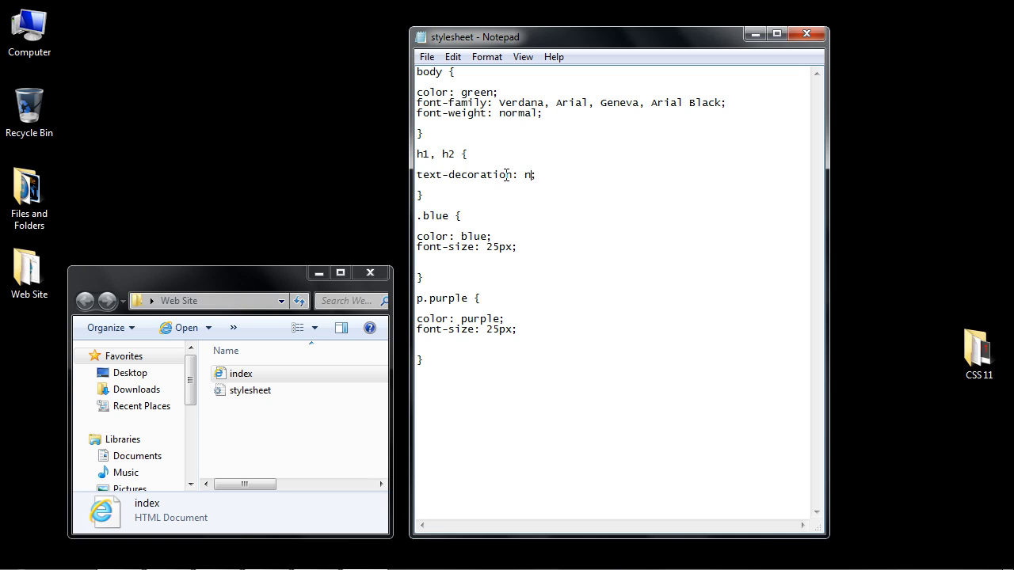
# Step: Set text-decoration back to underline, save, and open index.html to confirm
pyautogui.write('underl')
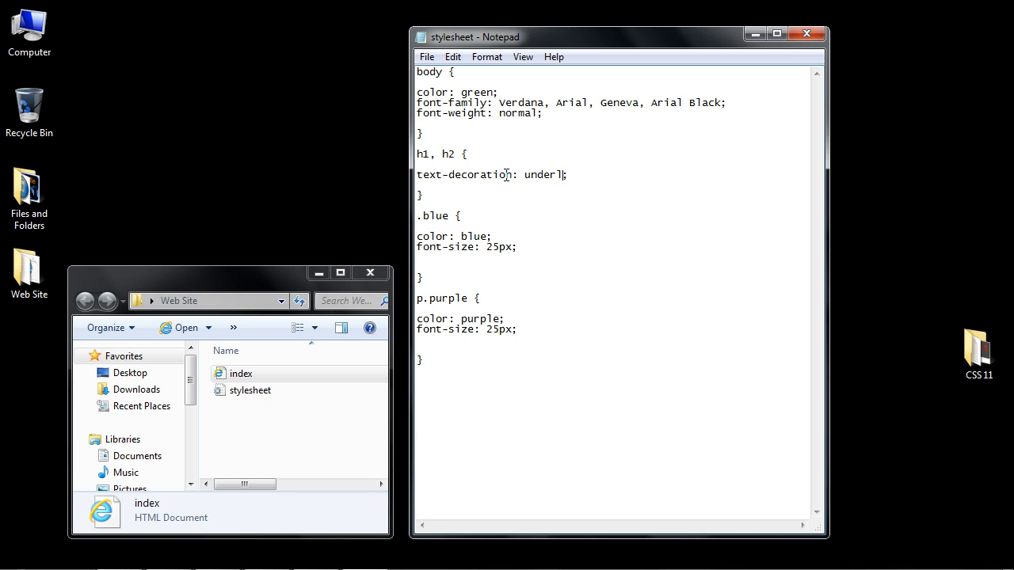
pyautogui.write('ine')
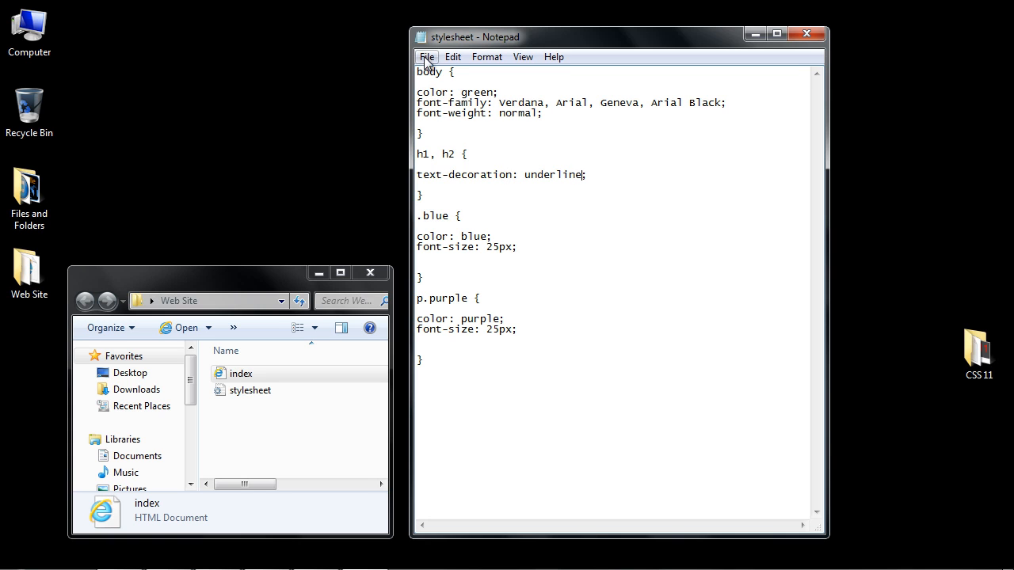
pyautogui.click(240, 373)
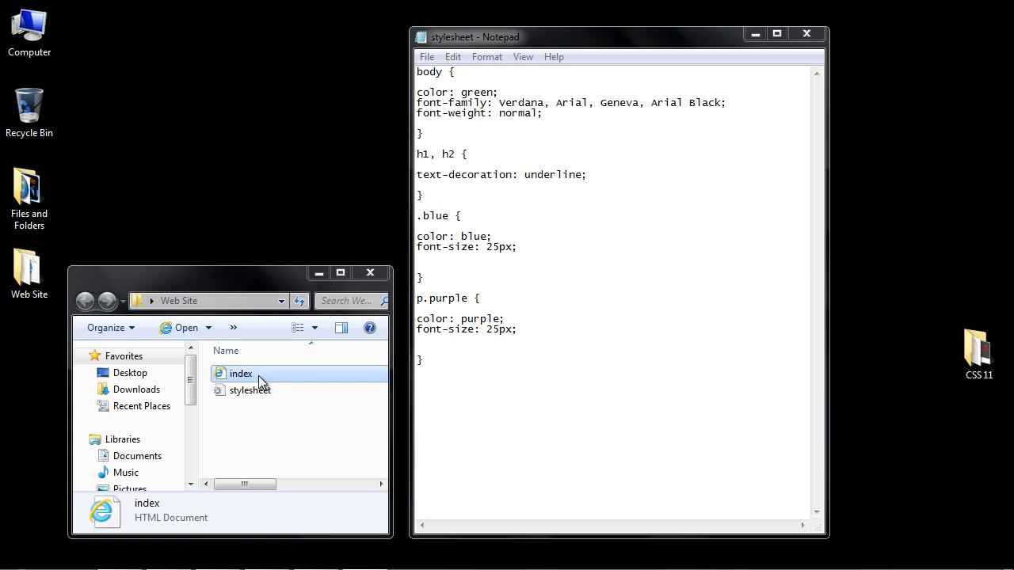
pyautogui.doubleClick(241, 373)
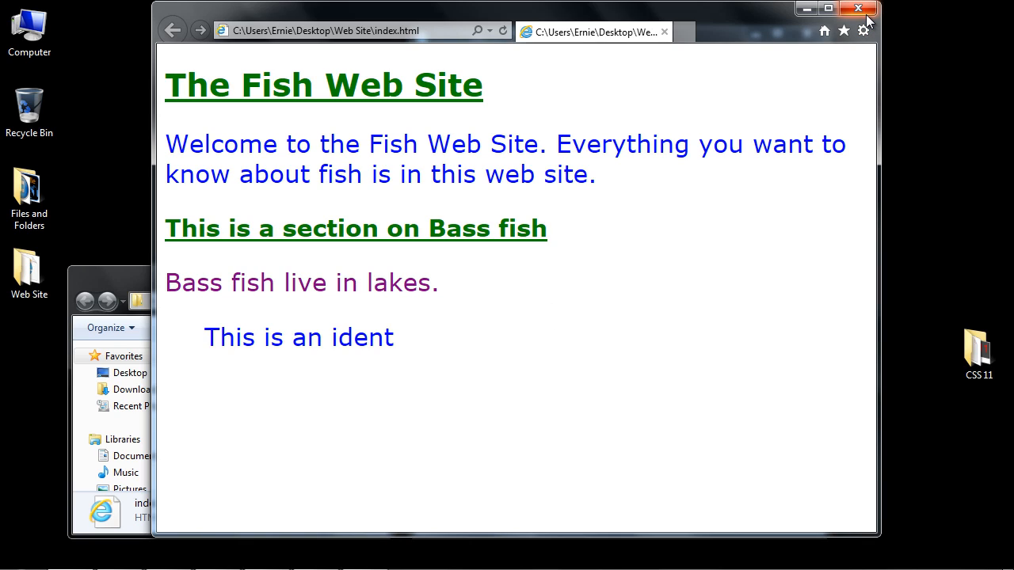
pyautogui.moveTo(859, 9)
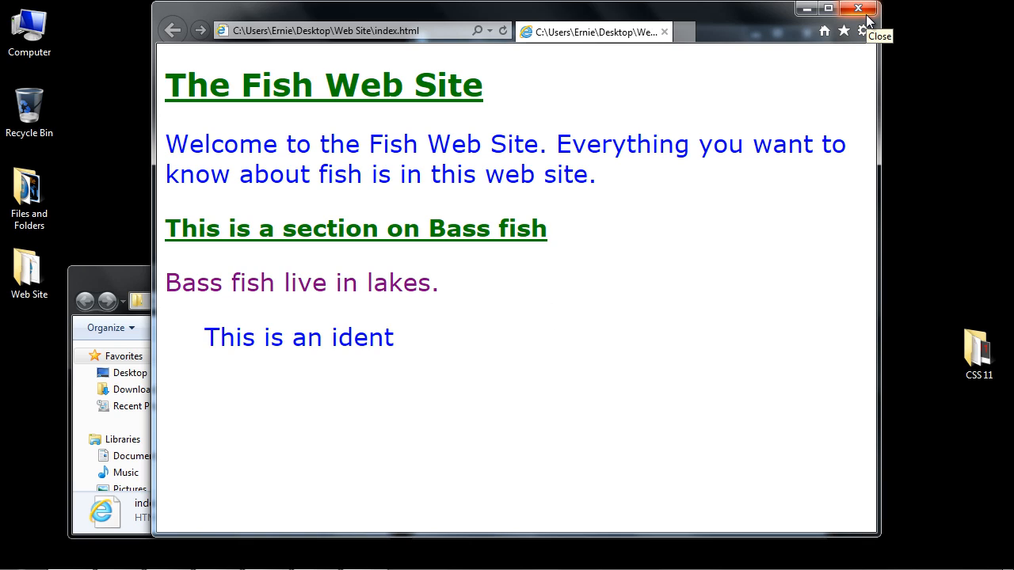